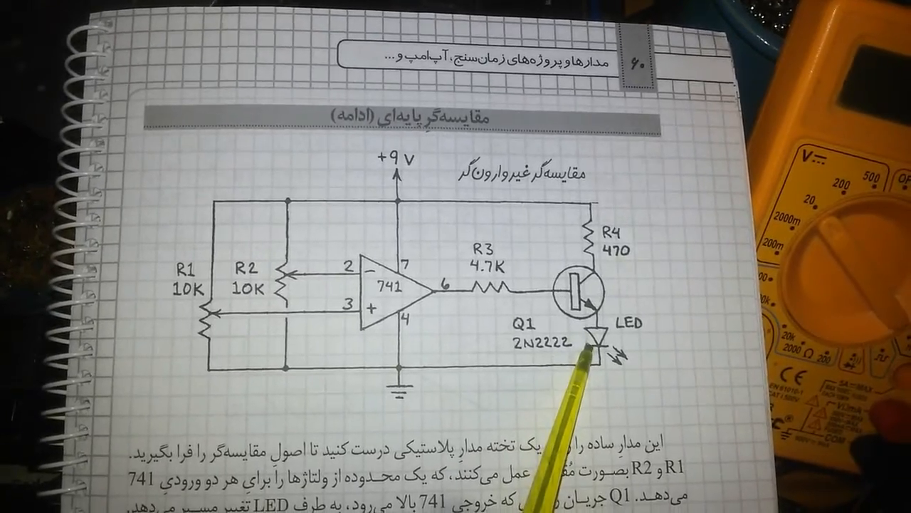
scroll("down", 3)
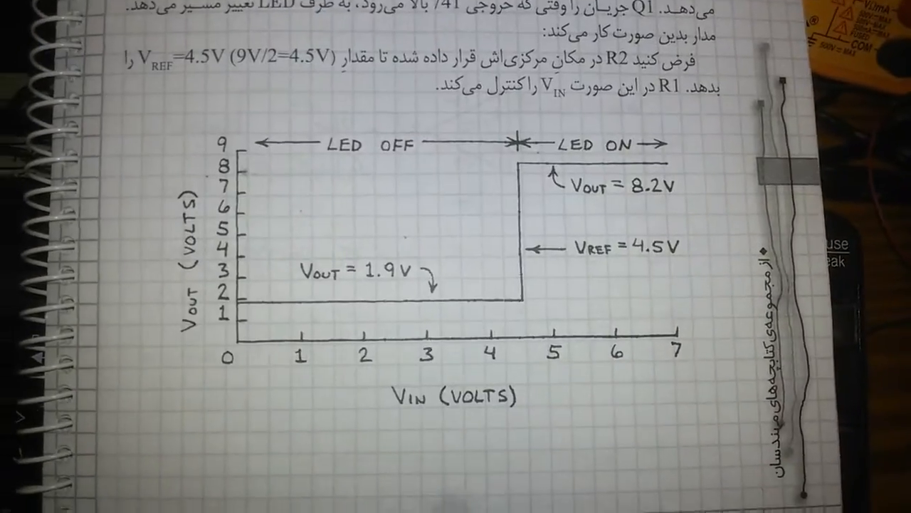